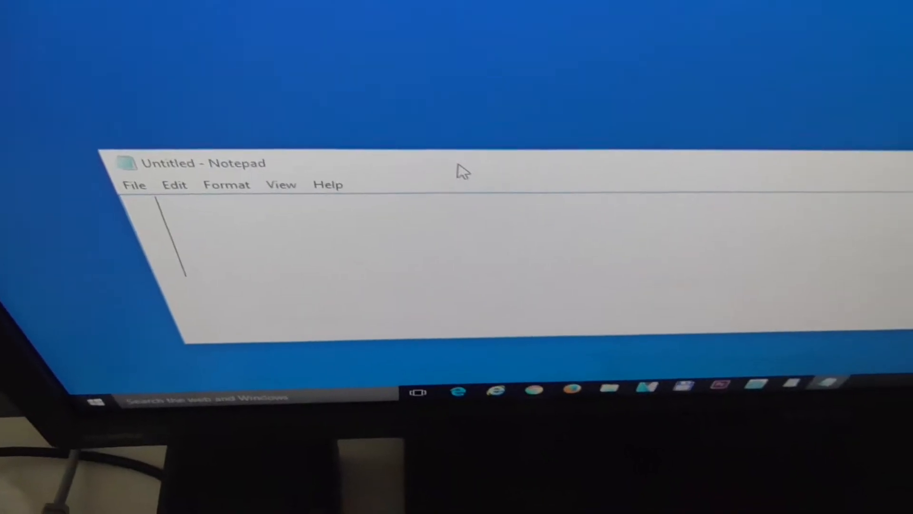
{"action": "type", "text": "ZZZZZZZ"}
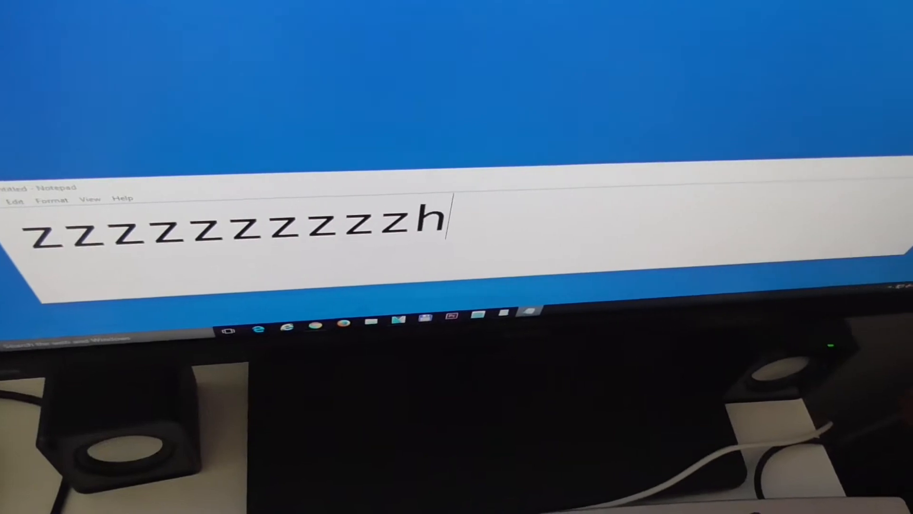
{"action": "type", "text": "hhhhhhhhhhhhhhh"}
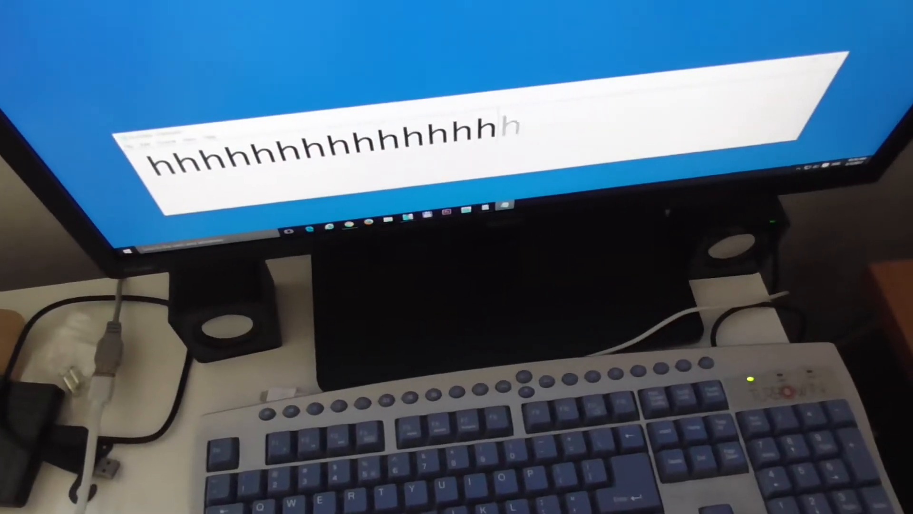
{"action": "type", "text": "d"}
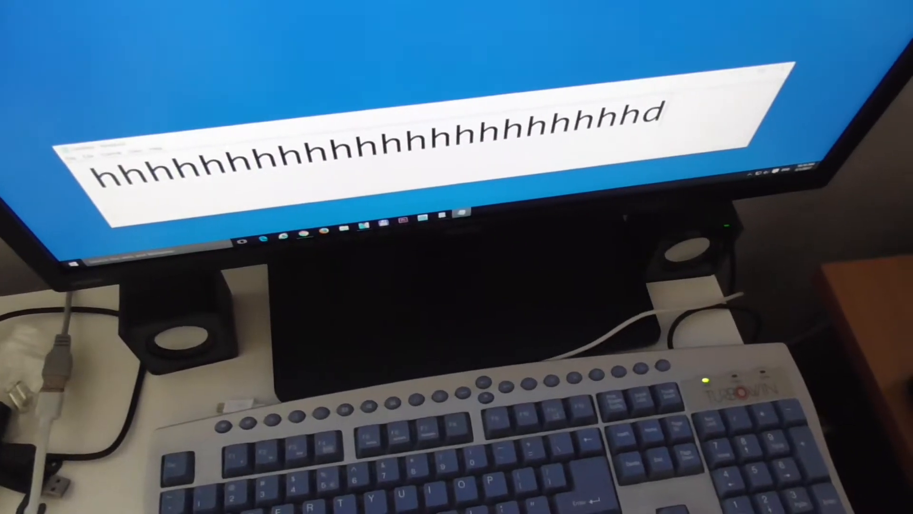
{"action": "type", "text": "dddddm"}
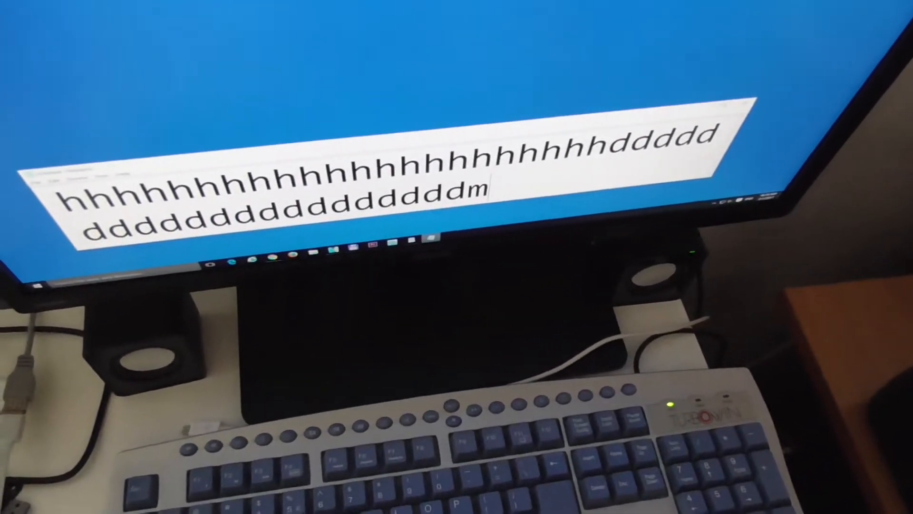
{"action": "type", "text": "mmmmmmmmmmmmmm"}
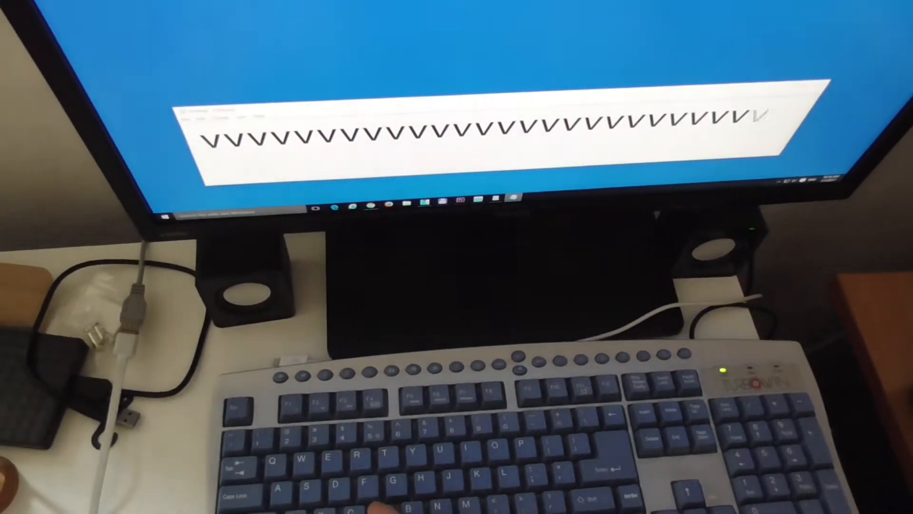
{"action": "type", "text": "jhj"}
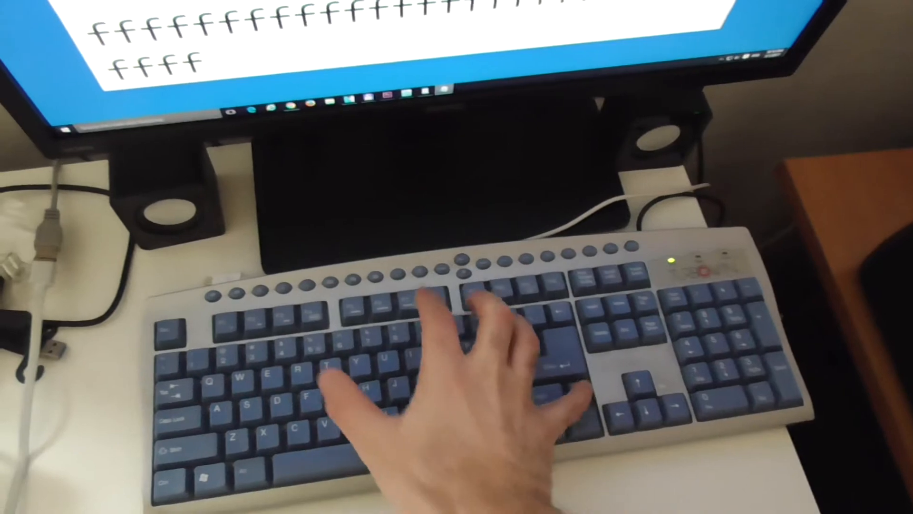
{"action": "type", "text": "n"}
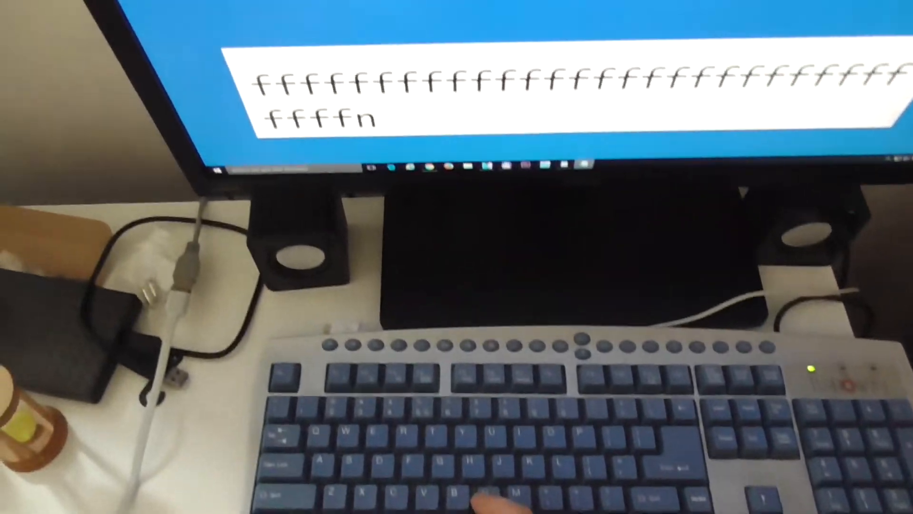
{"action": "type", "text": "nnnn"}
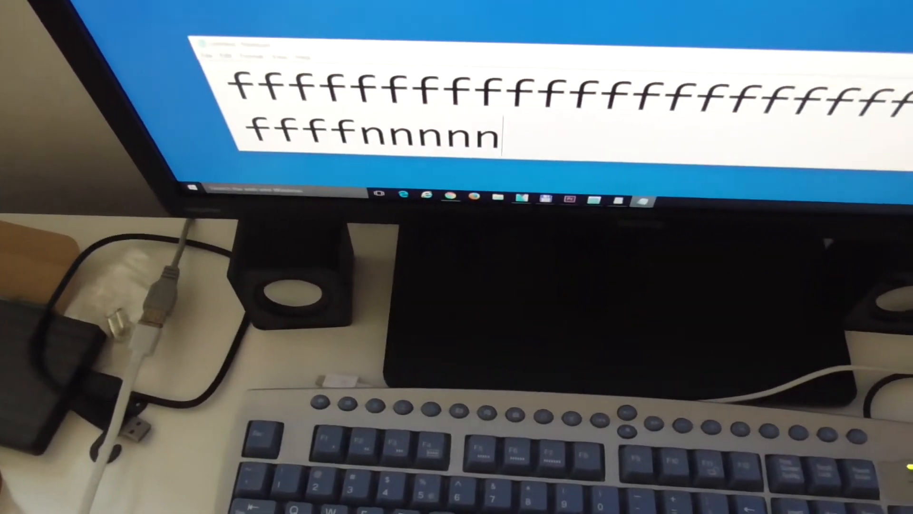